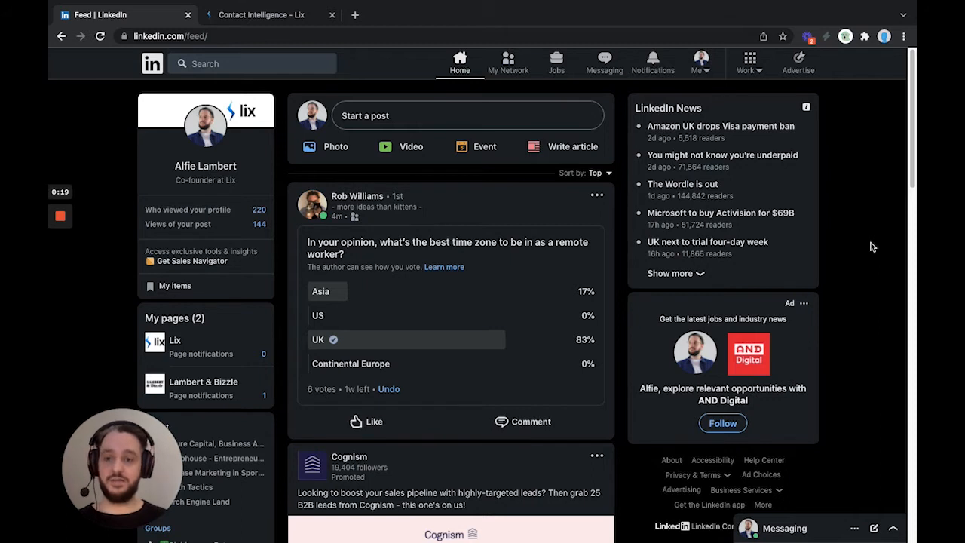
{"action": "mouse_move", "coordinate": [822, 189]}
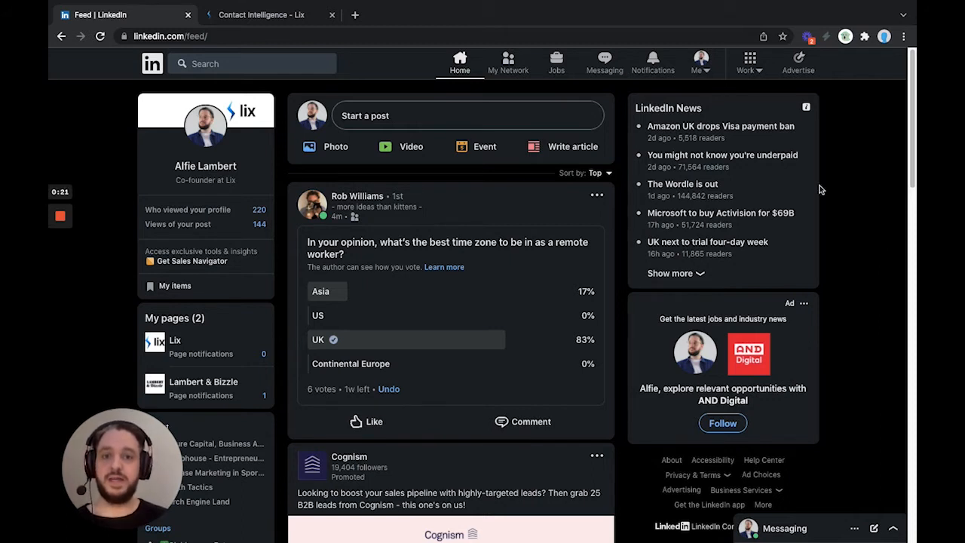
{"action": "mouse_move", "coordinate": [508, 62]}
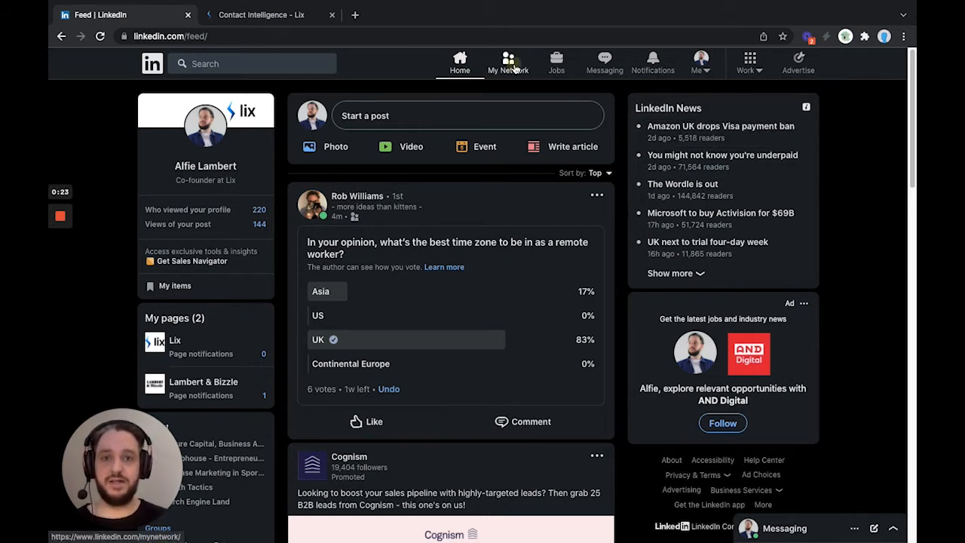
Open the My Network page from the LinkedIn top navigation bar.
{"action": "left_click", "coordinate": [508, 63]}
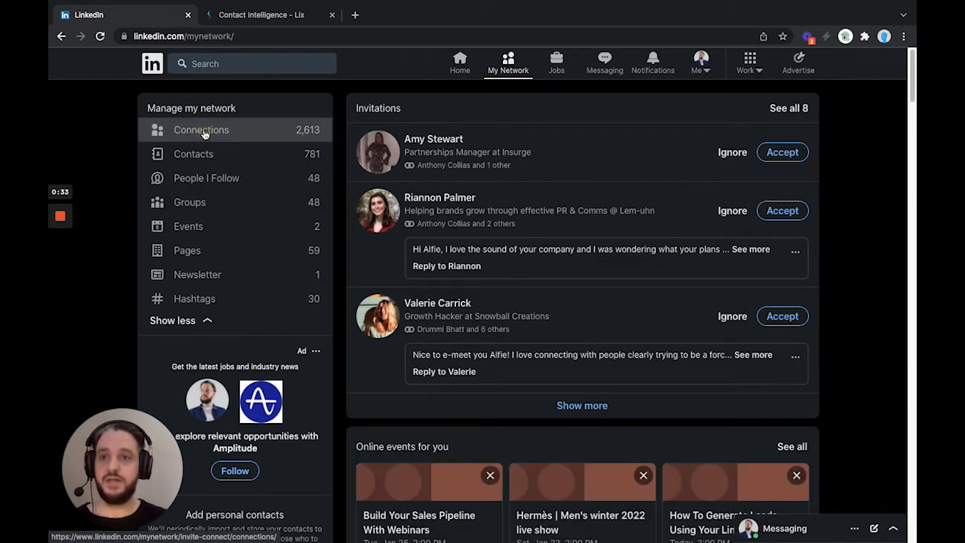
Open your Connections list and switch to a filtered people search of first-degree connections.
{"action": "left_click", "coordinate": [201, 130]}
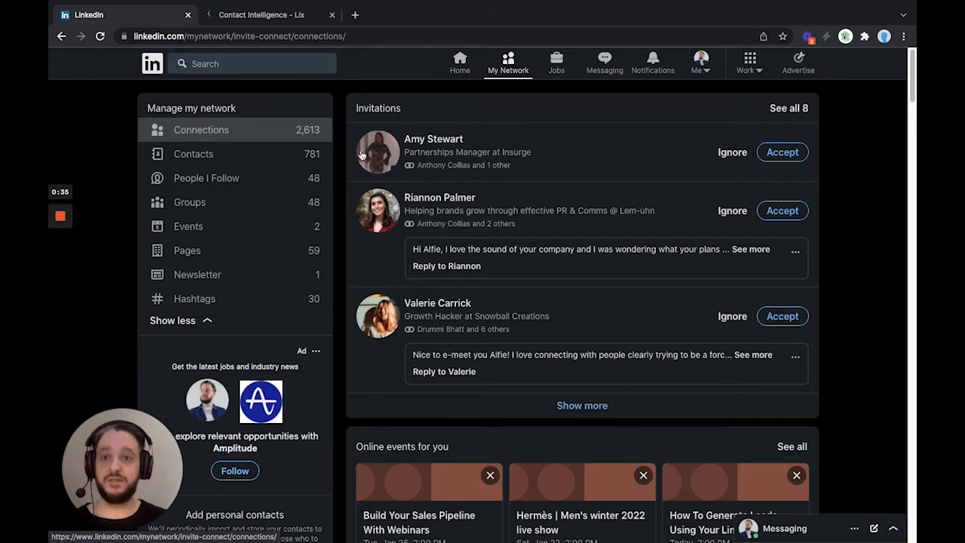
{"action": "left_click", "coordinate": [201, 130]}
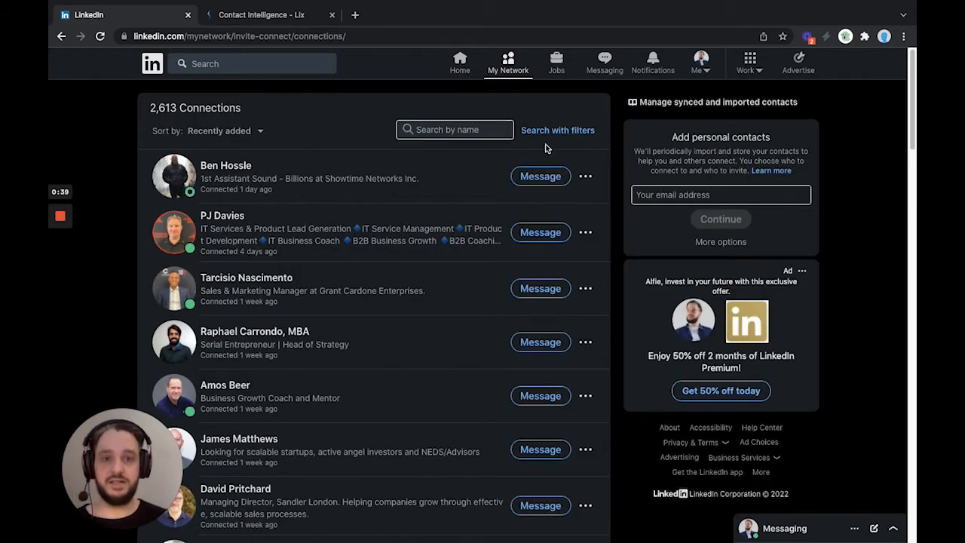
{"action": "left_click", "coordinate": [558, 130]}
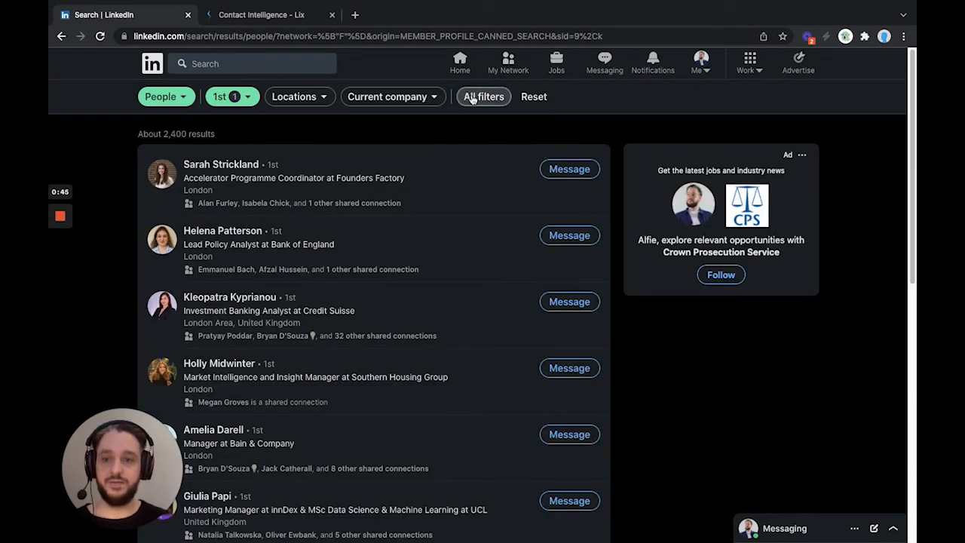
{"action": "left_click", "coordinate": [484, 96]}
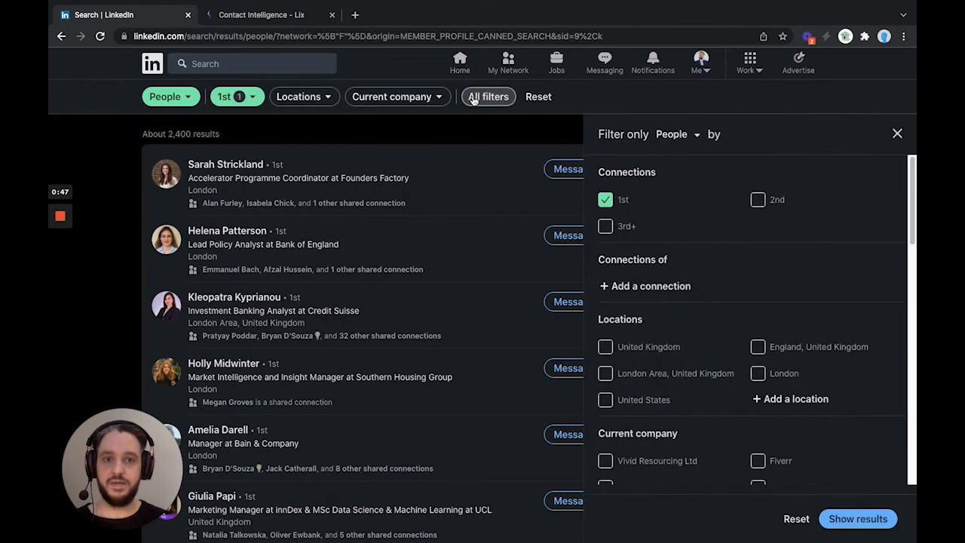
{"action": "left_click", "coordinate": [605, 199]}
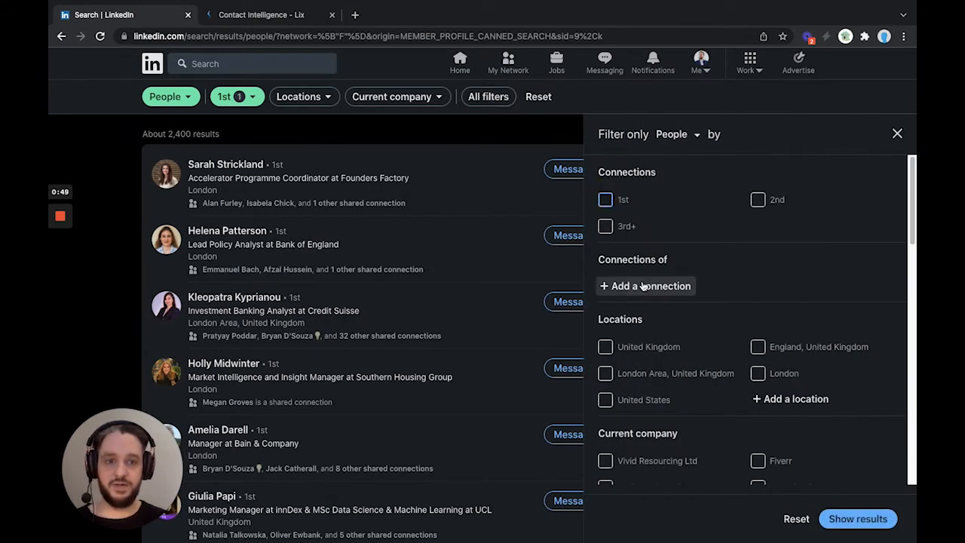
{"action": "left_click", "coordinate": [645, 286]}
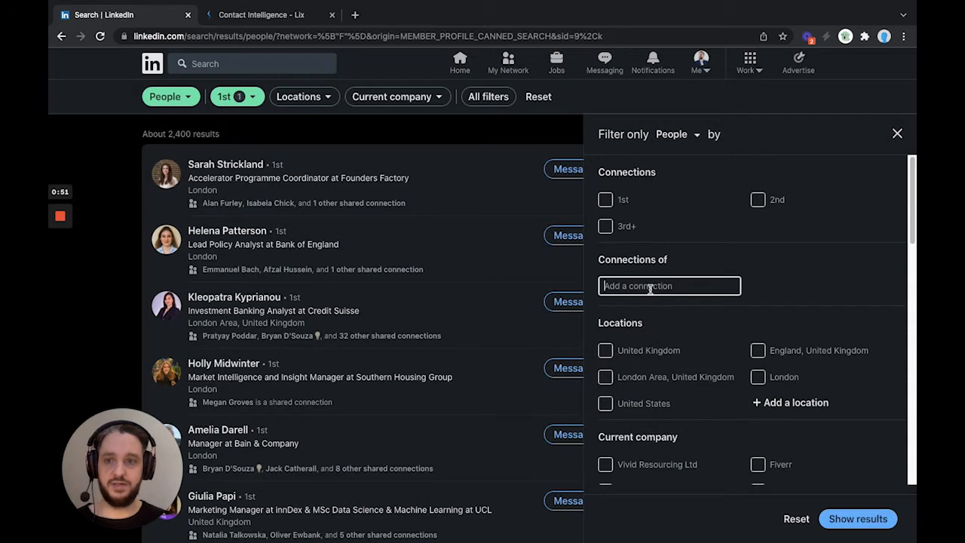
{"action": "type", "text": "sarah stri"}
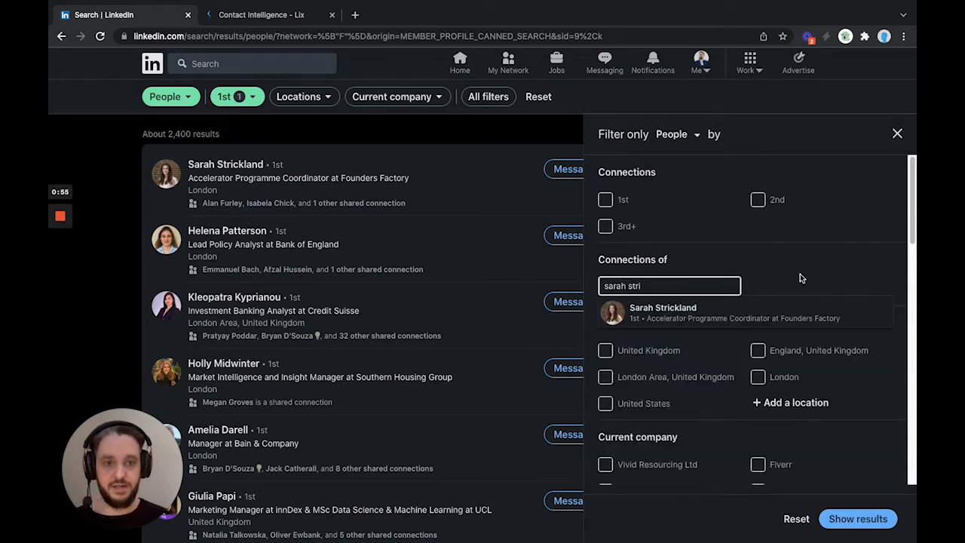
{"action": "left_click", "coordinate": [662, 313]}
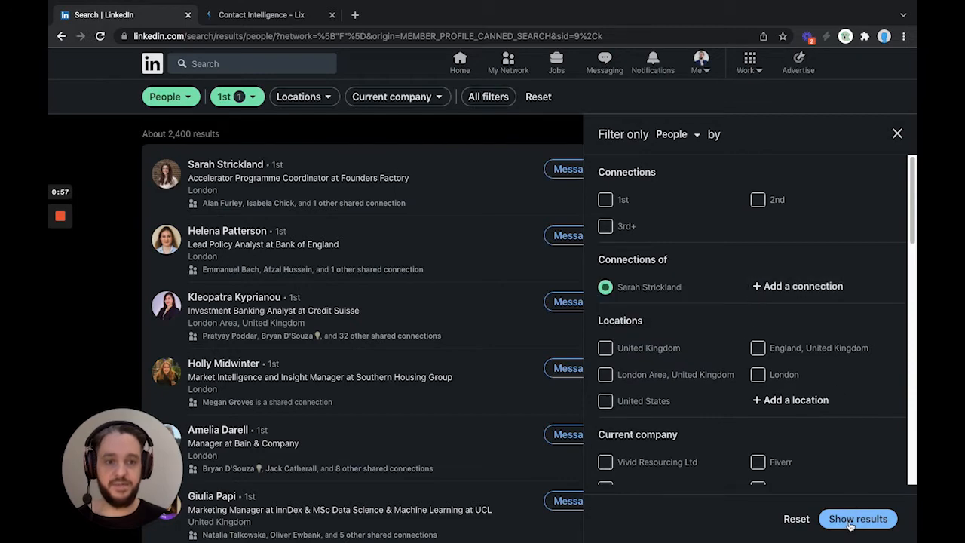
{"action": "left_click", "coordinate": [857, 519]}
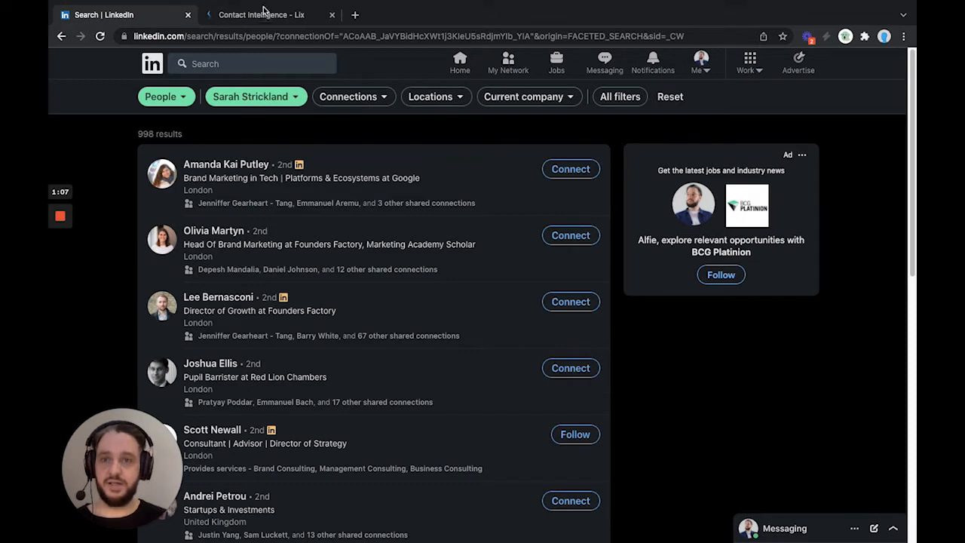
{"action": "left_click", "coordinate": [262, 14]}
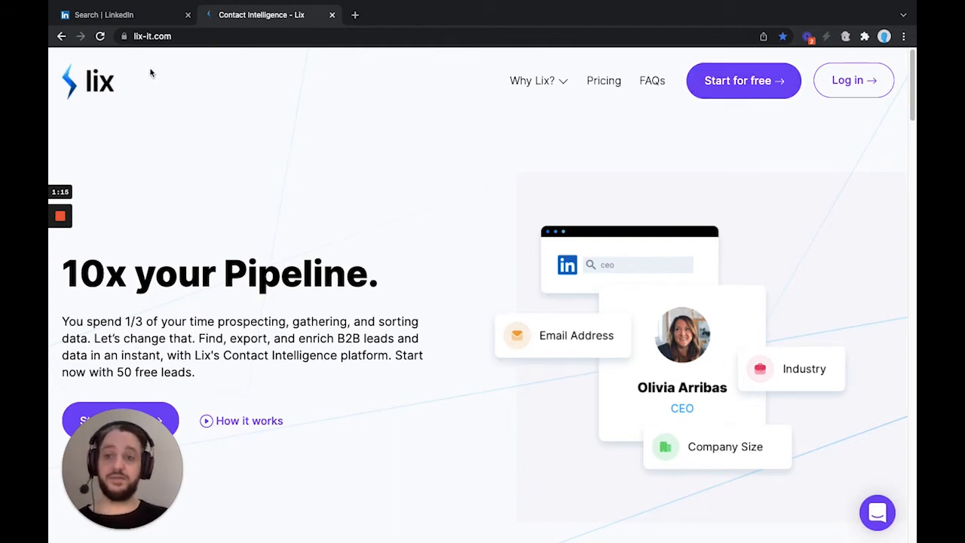
{"action": "left_click", "coordinate": [121, 15]}
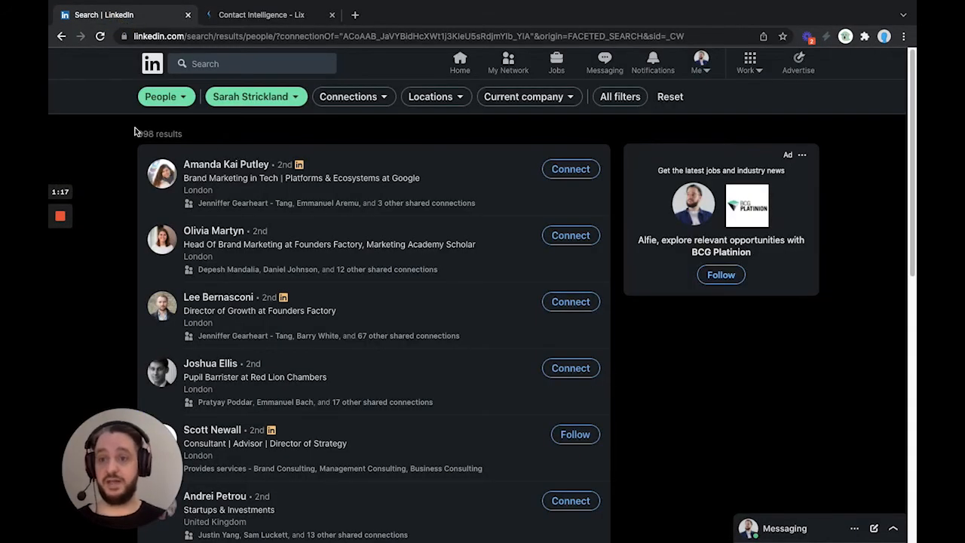
{"action": "mouse_move", "coordinate": [203, 148]}
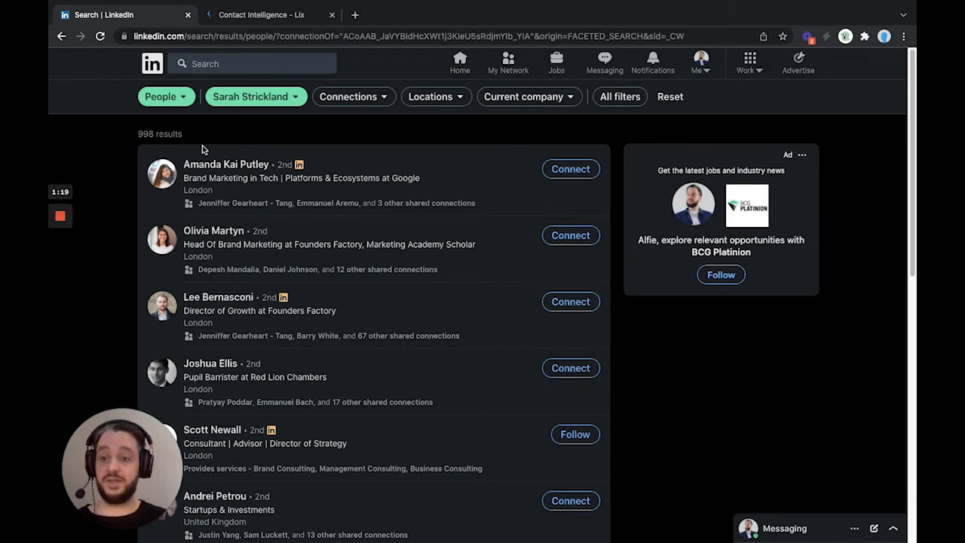
{"action": "mouse_move", "coordinate": [280, 146]}
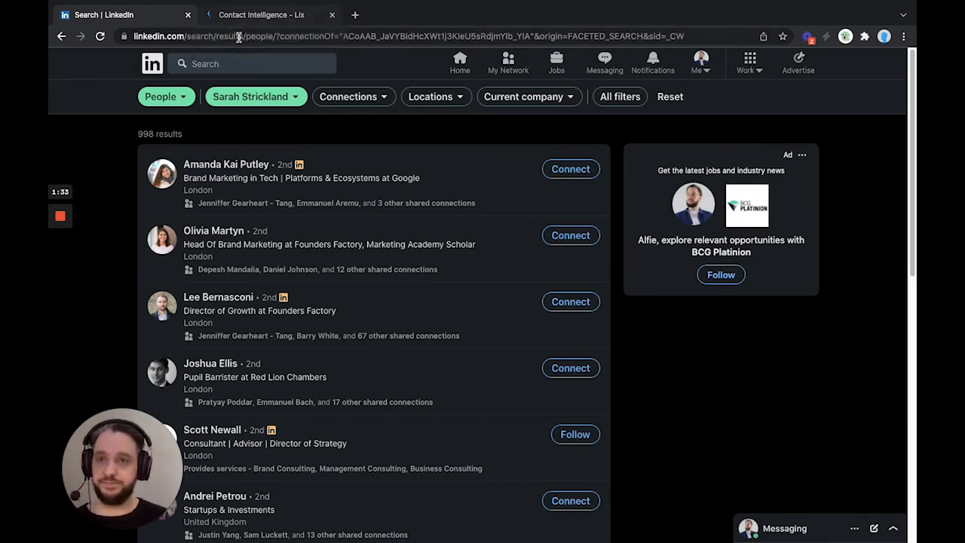
Log into the Lix website in its tab to reach the dashboard.
{"action": "left_click", "coordinate": [263, 14]}
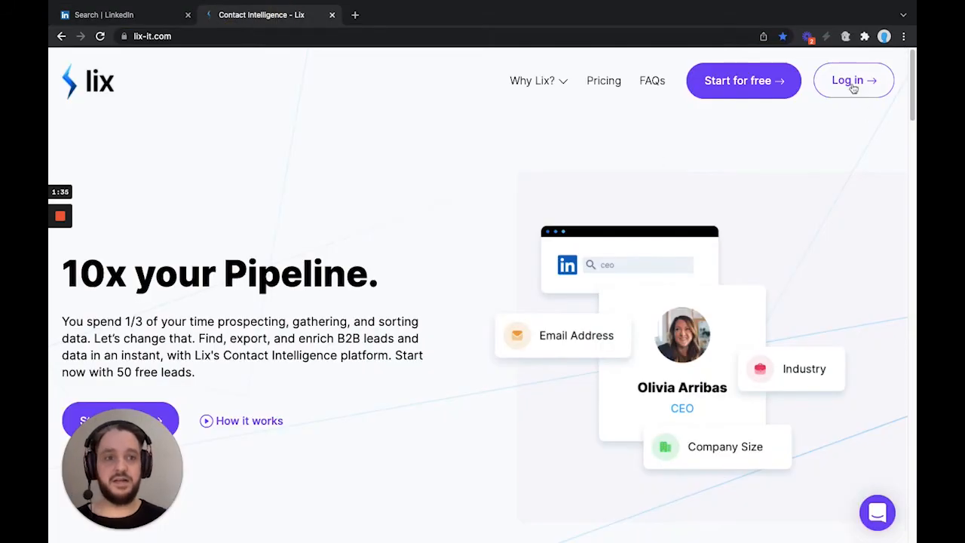
{"action": "left_click", "coordinate": [853, 80]}
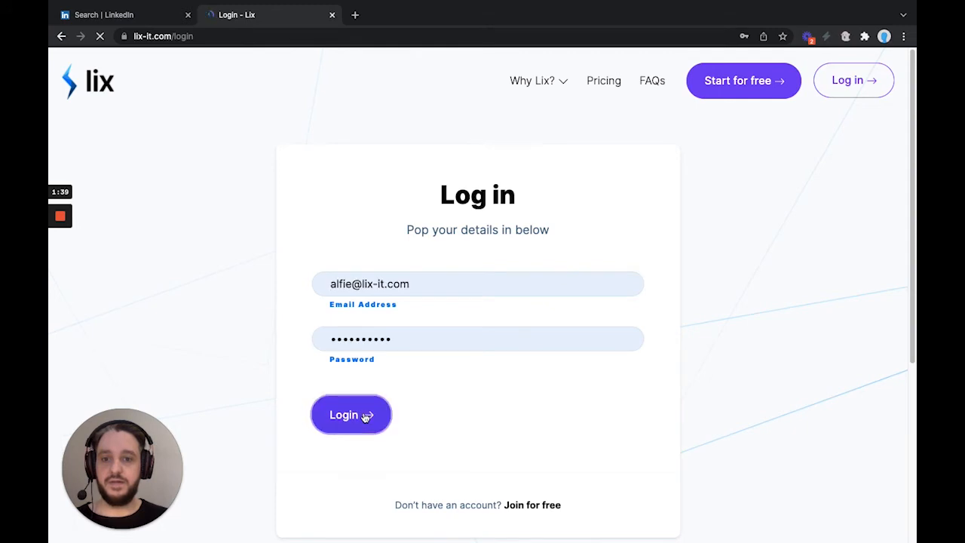
{"action": "left_click", "coordinate": [350, 415]}
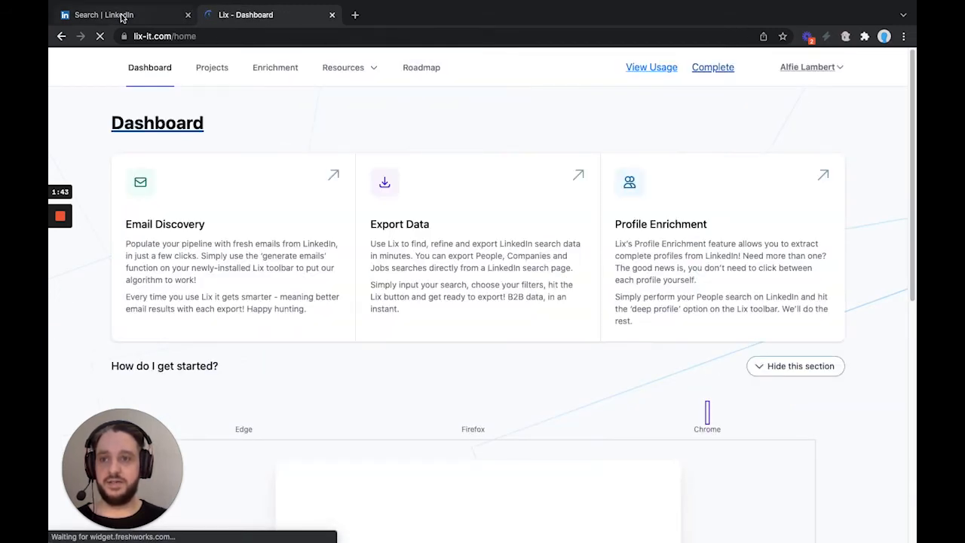
{"action": "left_click", "coordinate": [113, 14]}
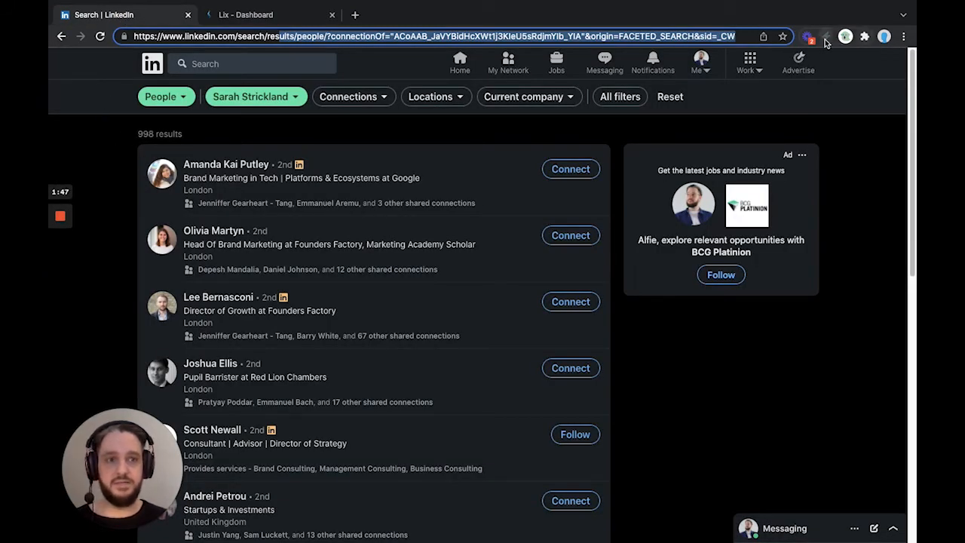
{"action": "mouse_move", "coordinate": [827, 36]}
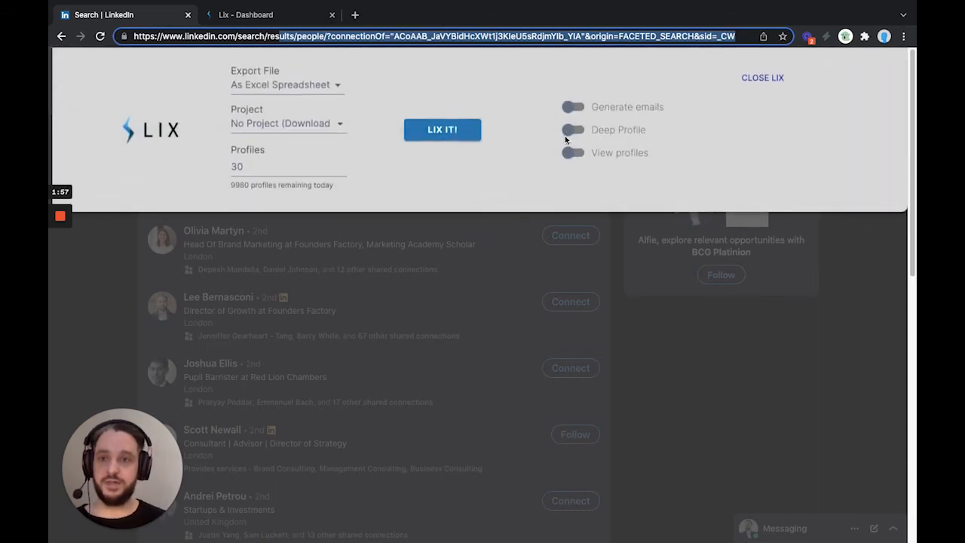
Set the Lix export to Excel spreadsheet with the profiles count at 5.
{"action": "left_click", "coordinate": [287, 84]}
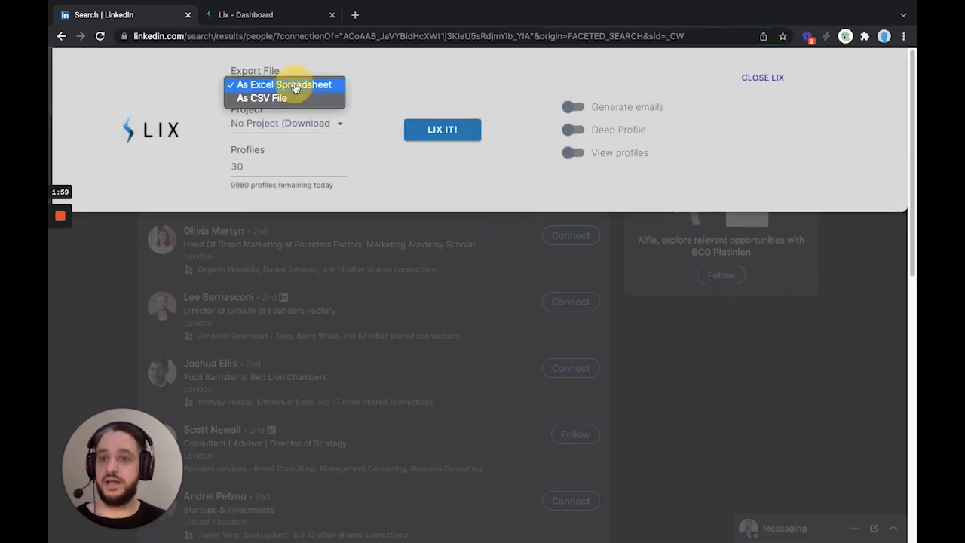
{"action": "left_click", "coordinate": [284, 84]}
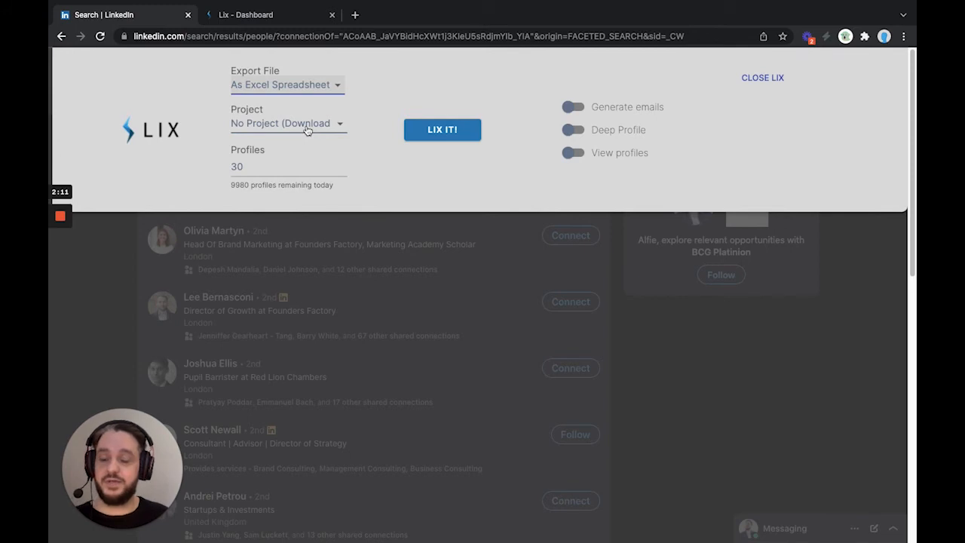
{"action": "mouse_move", "coordinate": [324, 137]}
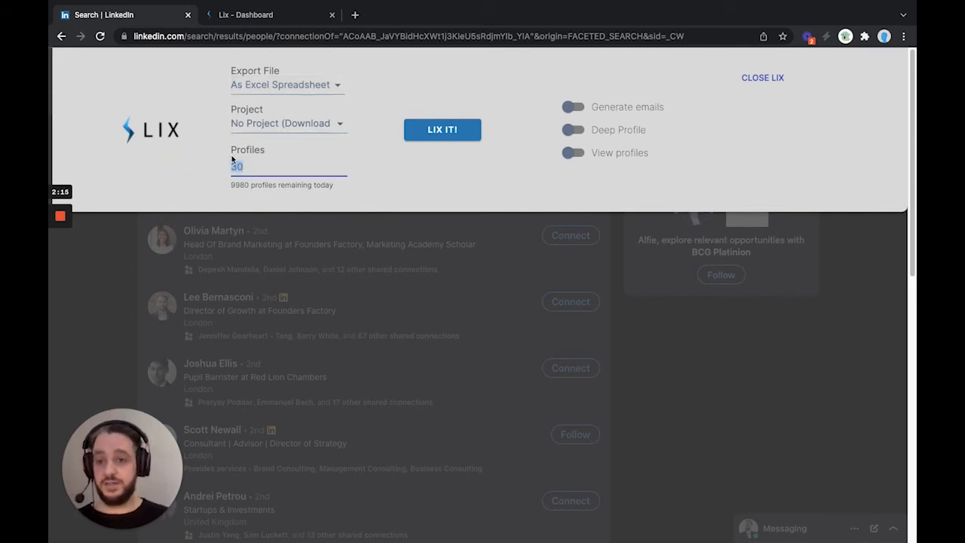
{"action": "type", "text": "998"}
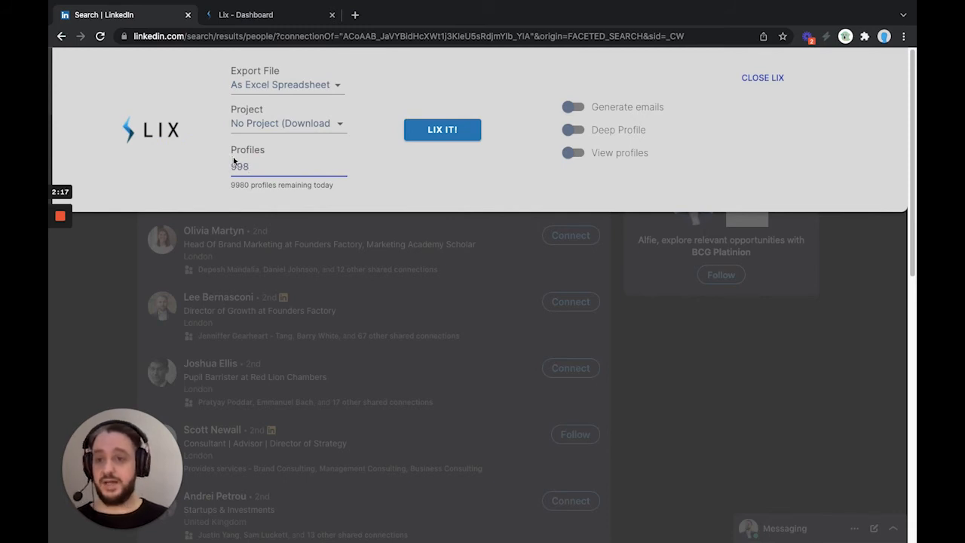
{"action": "left_click", "coordinate": [289, 167]}
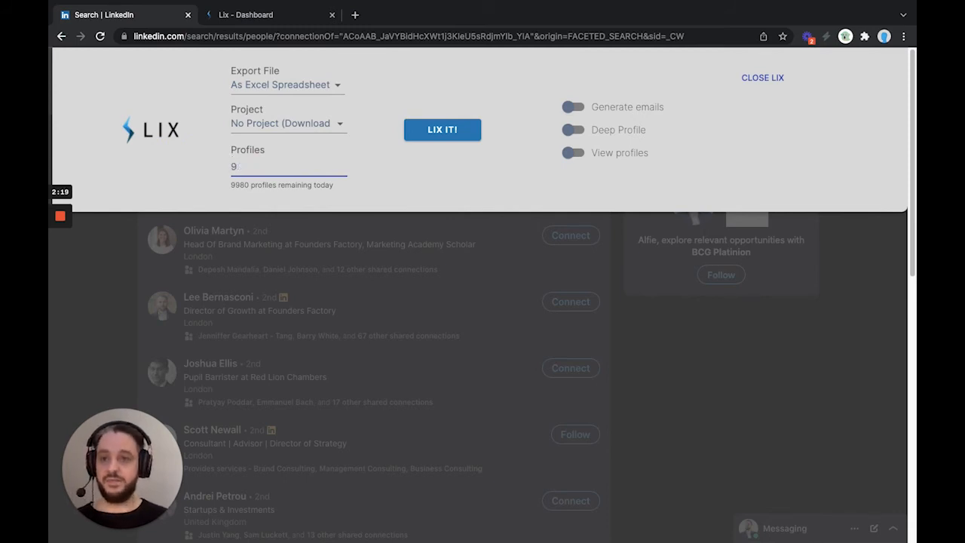
{"action": "type", "text": "5"}
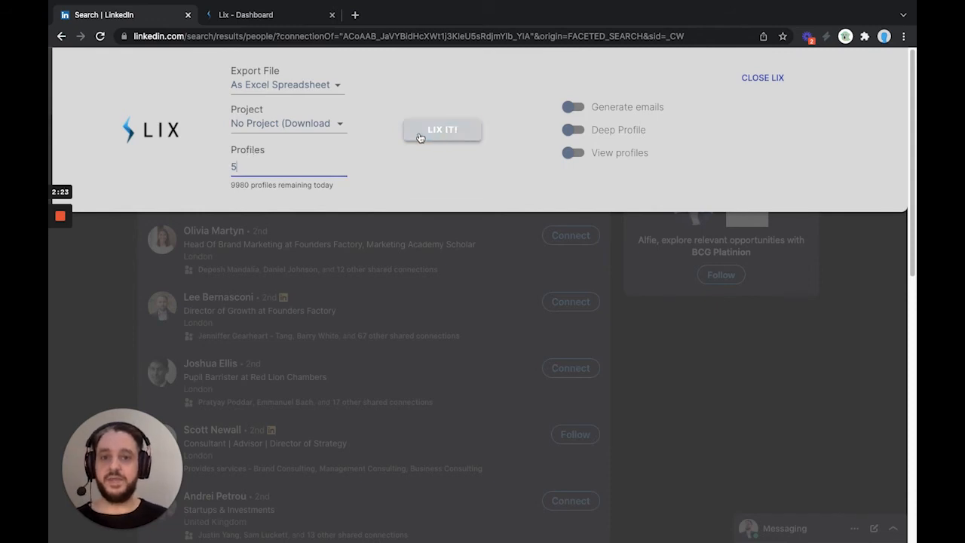
Run LIX IT! on the 5 profiles and download the Excel results.
{"action": "left_click", "coordinate": [442, 129]}
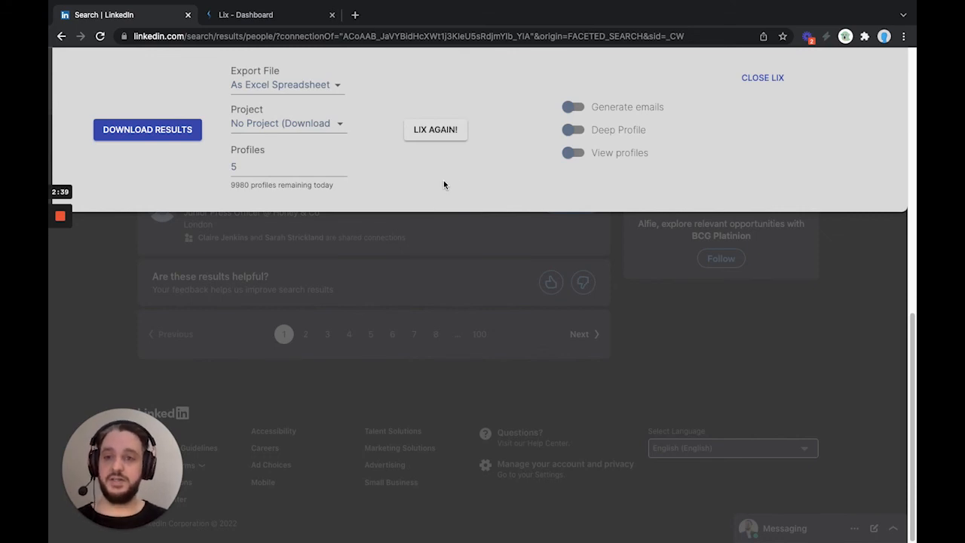
{"action": "mouse_move", "coordinate": [394, 127]}
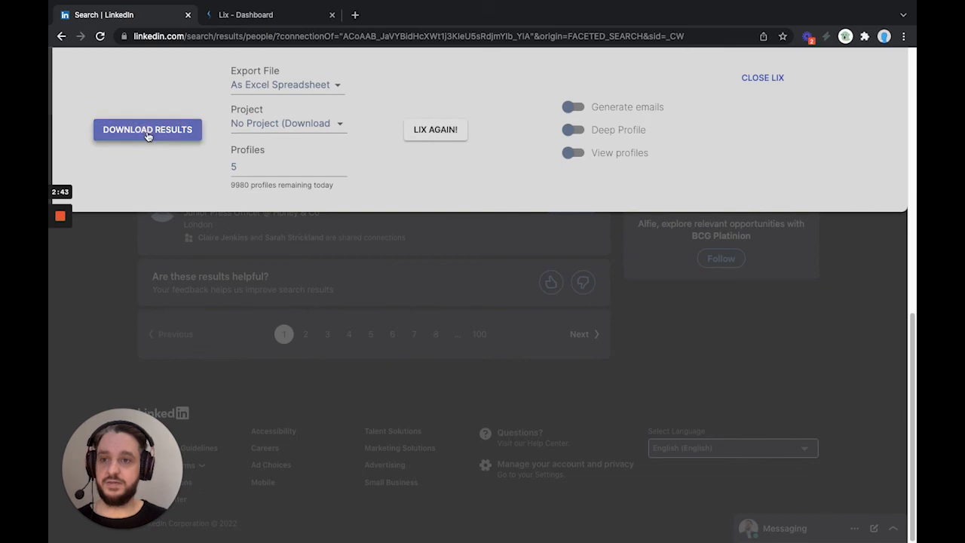
{"action": "left_click", "coordinate": [147, 129]}
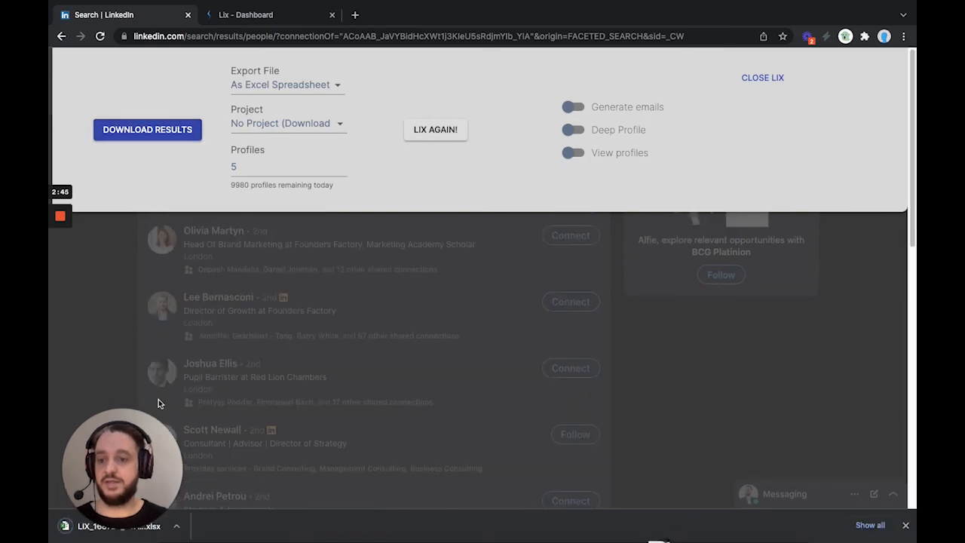